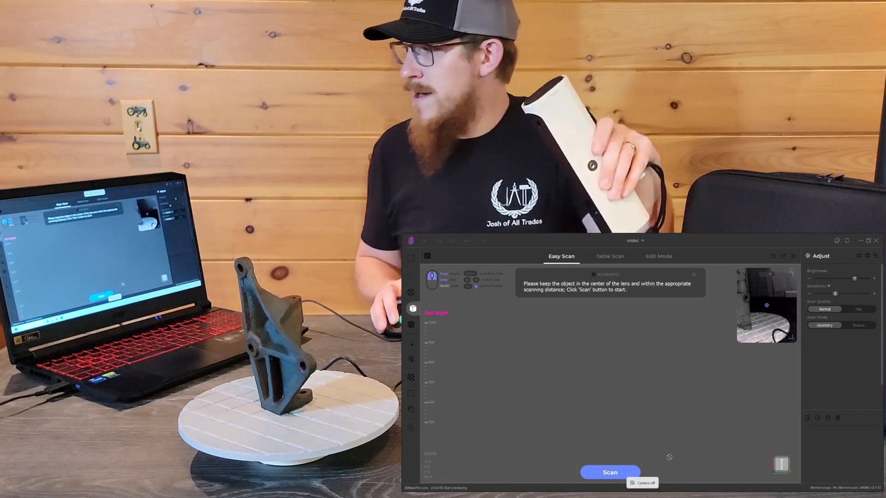
# Turn on the camera preview and scan the upright bracket on the turntable.
pyautogui.click(609, 473)
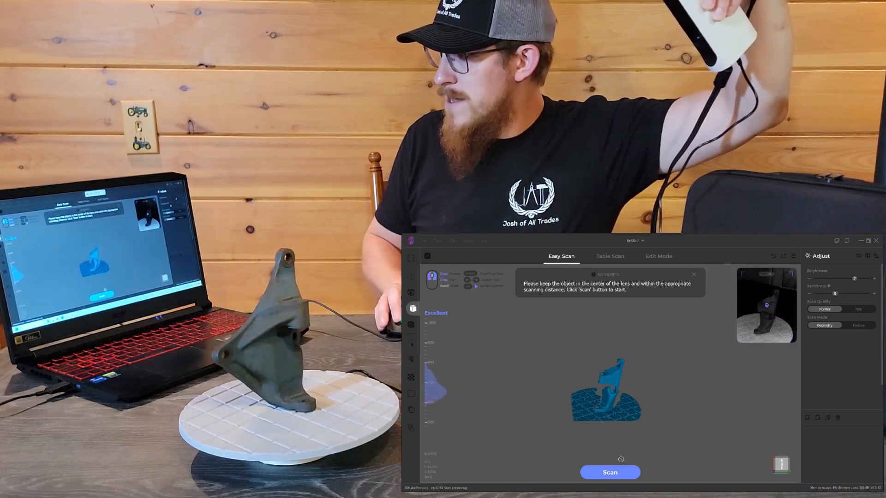
pyautogui.click(610, 473)
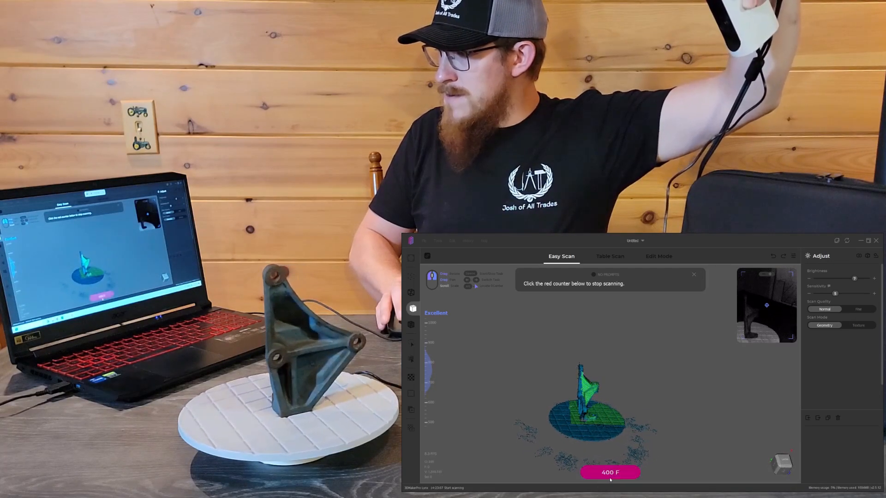
# Stop the first scan as Handscan1, then Append to resume Easy Scan.
pyautogui.click(610, 472)
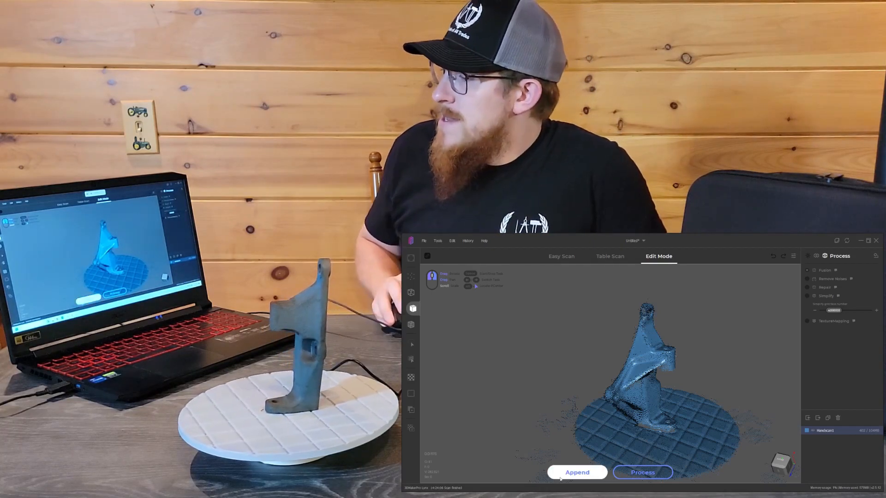
pyautogui.click(560, 256)
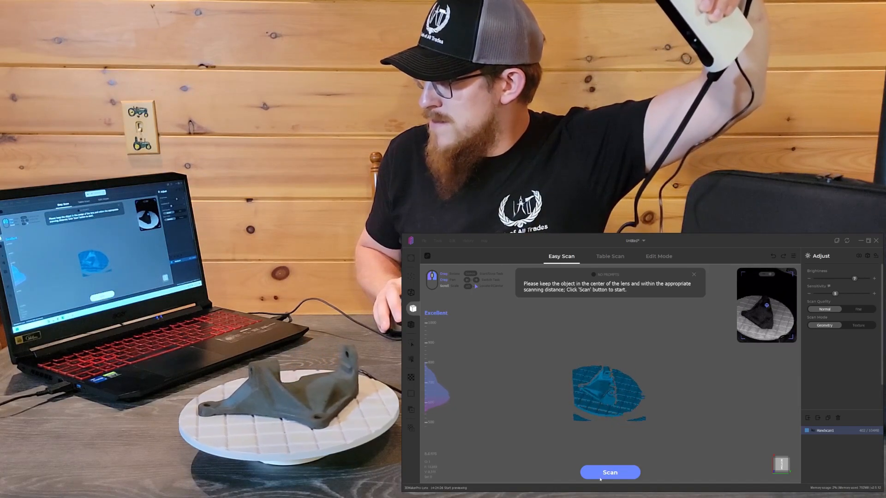
# Start scanning the bracket lying flat on the turntable.
pyautogui.click(609, 472)
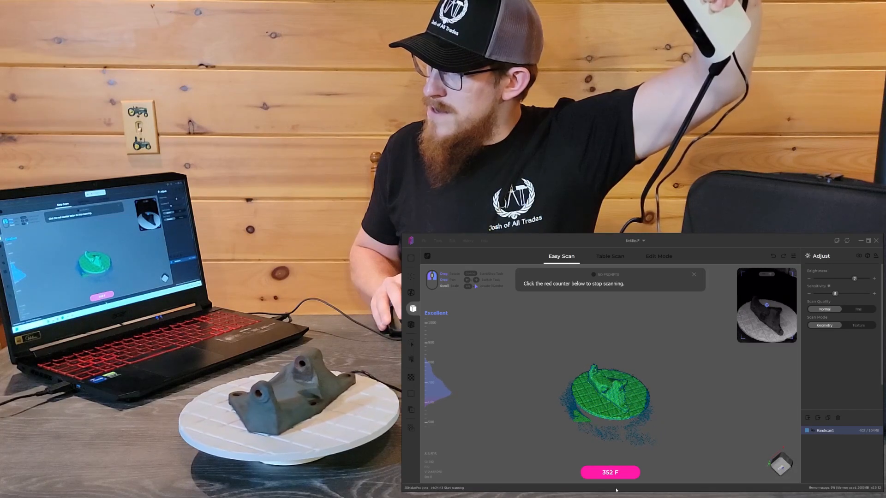
# Stop the scan as Handscan2 and turn the camera preview back on.
pyautogui.click(609, 473)
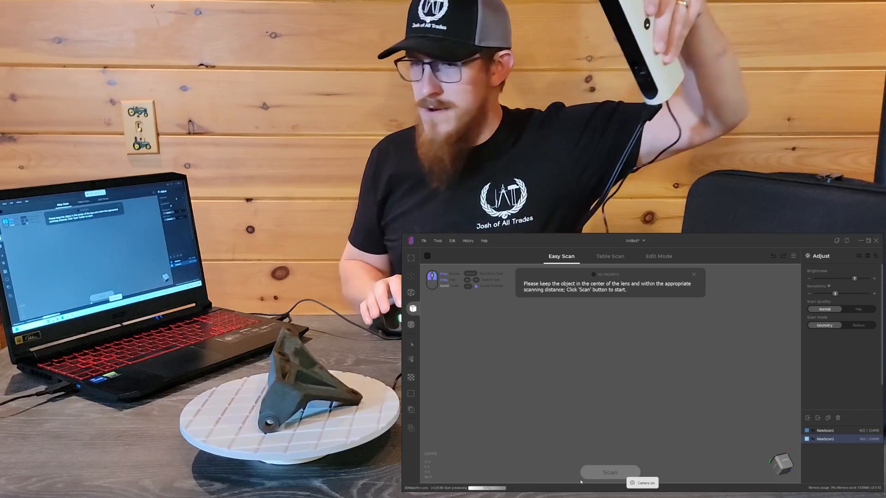
pyautogui.click(610, 472)
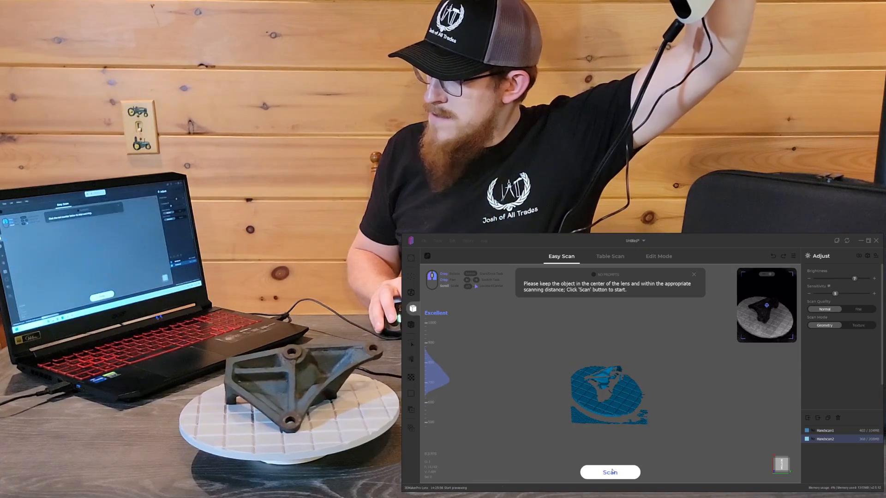
# Scan the flipped bracket, then stop it as Handscan3.
pyautogui.click(609, 473)
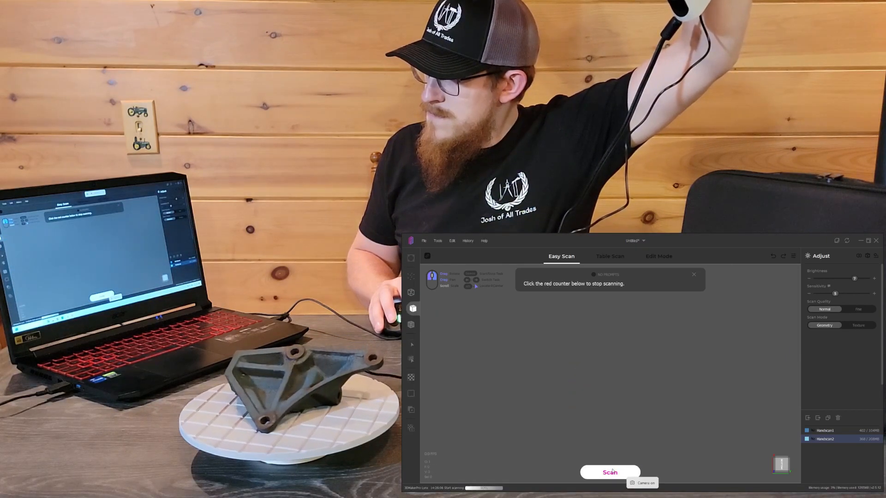
pyautogui.click(610, 472)
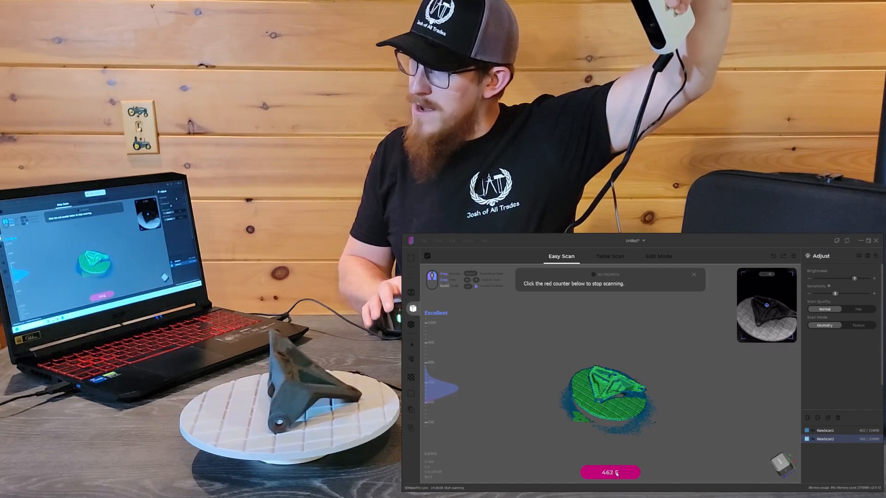
pyautogui.click(610, 472)
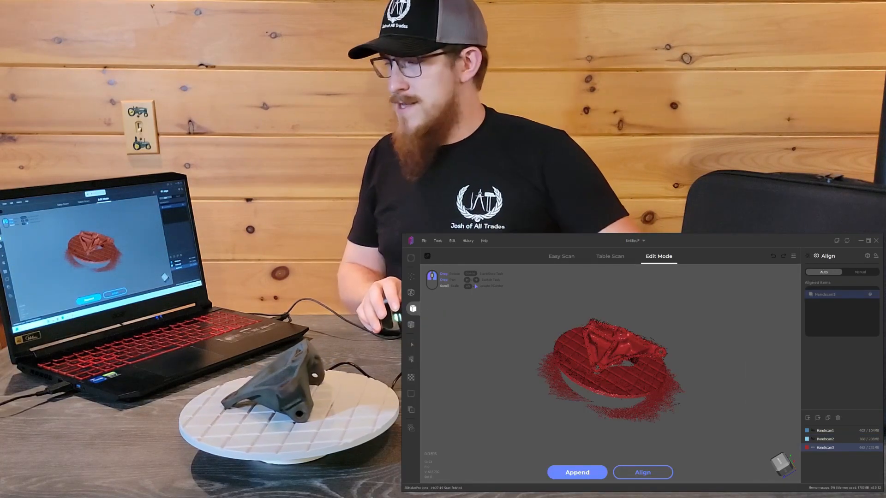
# Auto-align Handscan2 and Handscan3 with Handscan1 into one overlapping point cloud.
pyautogui.moveTo(610, 368); pyautogui.dragTo(706, 387)
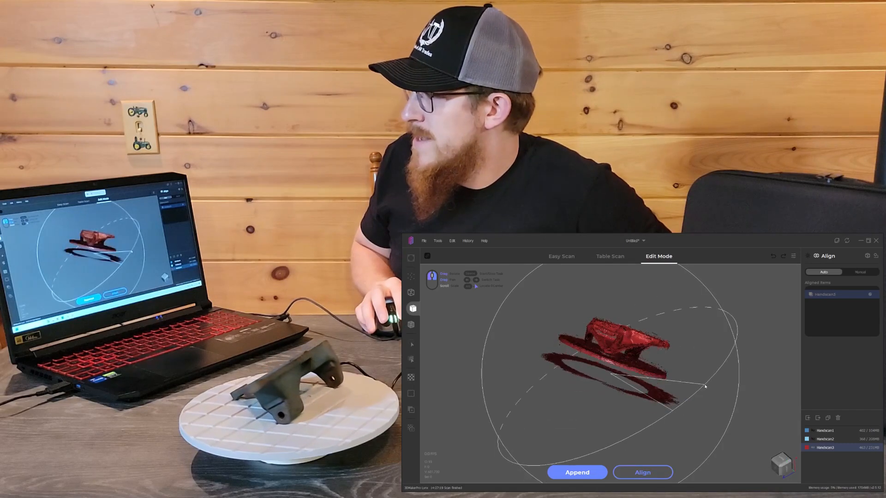
pyautogui.moveTo(704, 387); pyautogui.dragTo(715, 465)
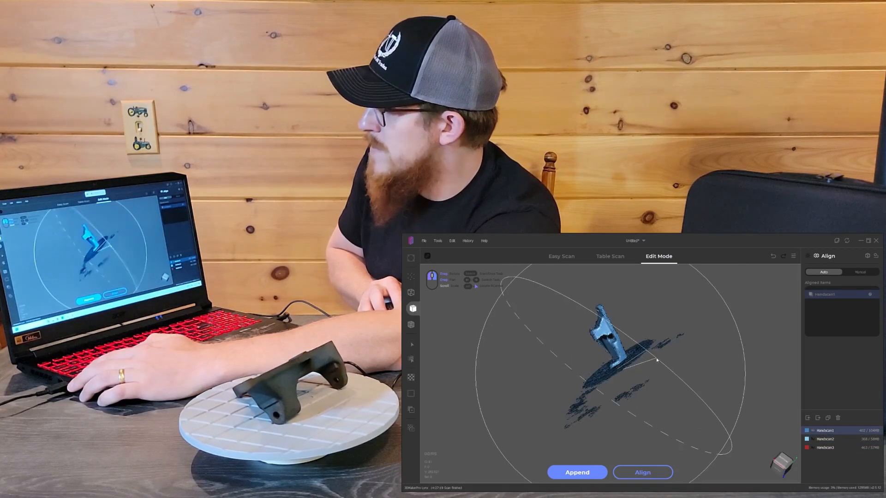
pyautogui.moveTo(655, 362); pyautogui.dragTo(605, 370)
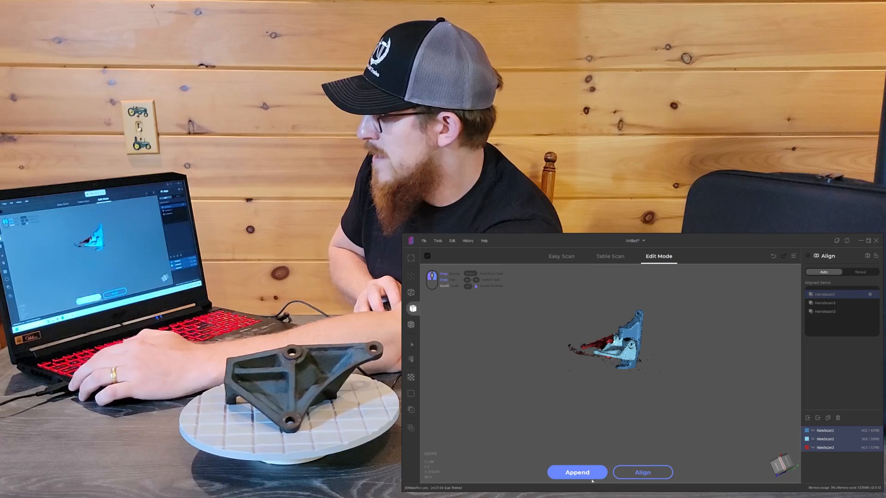
# Accept the three-scan alignment to merge the scans into one point cloud.
pyautogui.click(641, 473)
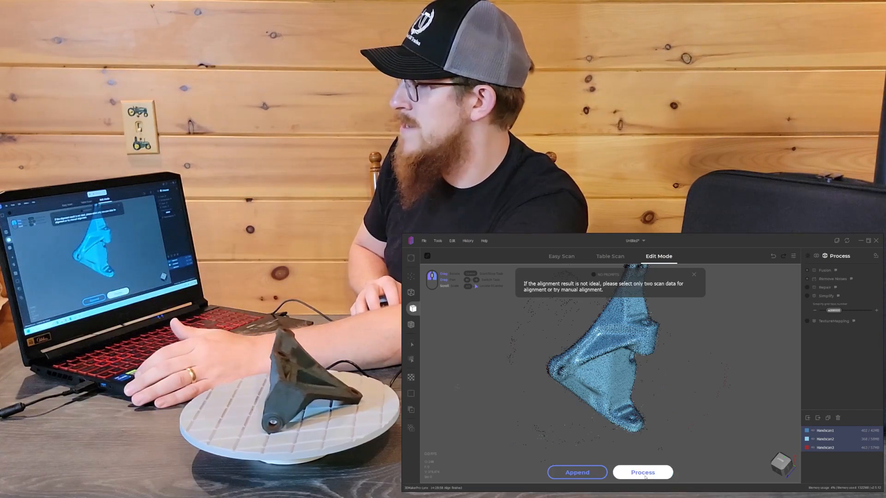
# Process all three Handscans into the fused mesh Fusion_1.
pyautogui.click(642, 473)
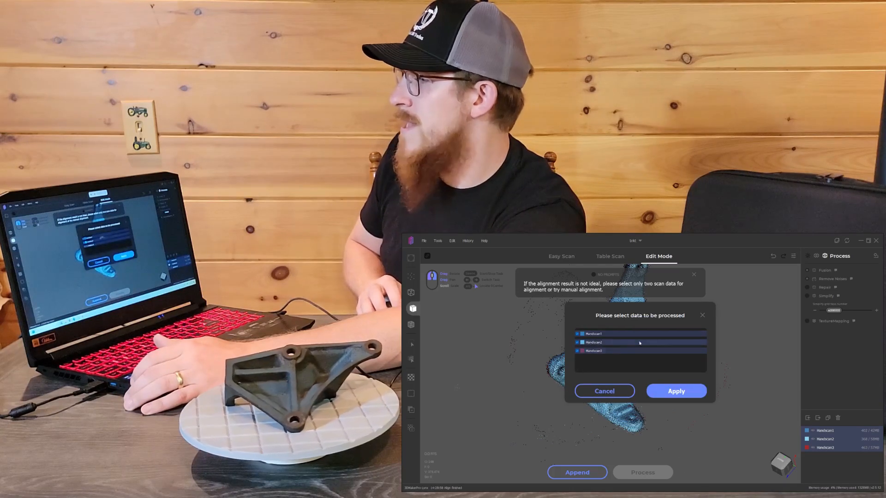
pyautogui.click(675, 391)
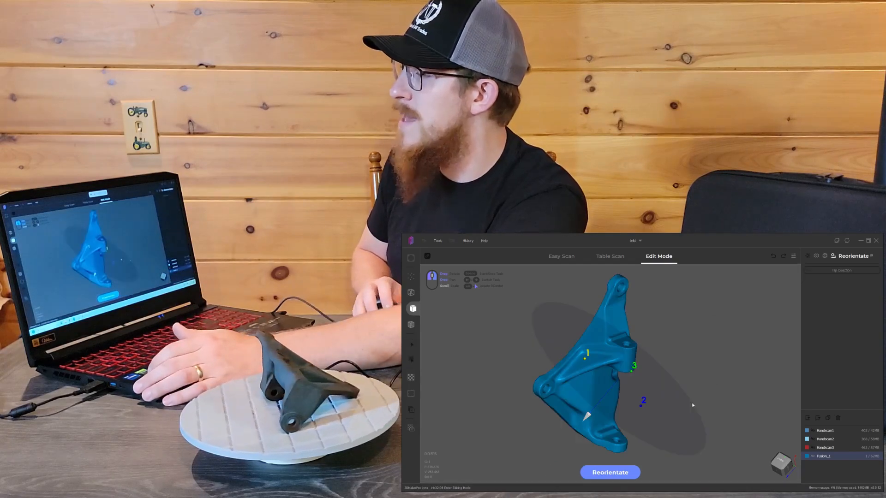
# Orbit the fused bracket and enter Reorientate mode.
pyautogui.moveTo(610, 367); pyautogui.dragTo(667, 378)
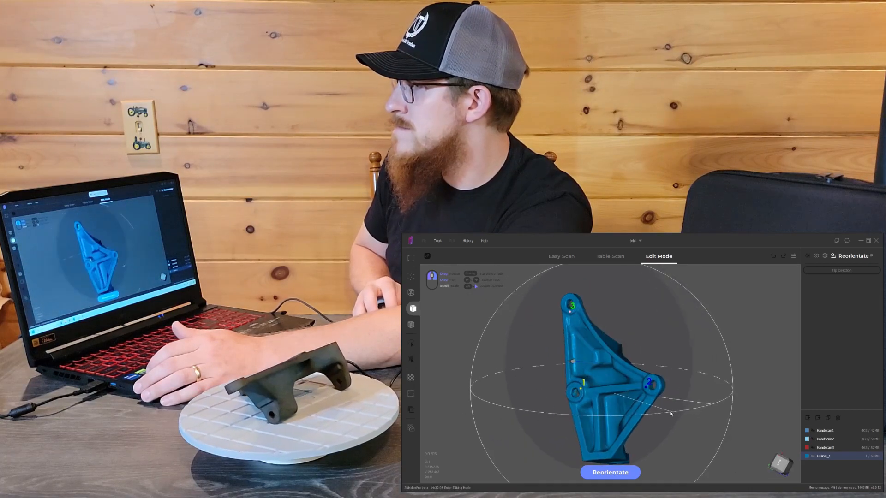
pyautogui.click(610, 472)
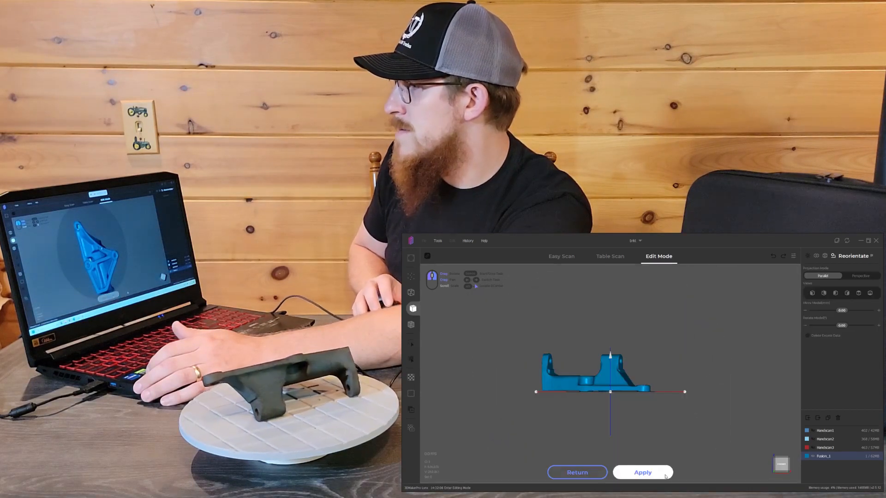
# Apply the new bracket orientation and open the File menu.
pyautogui.click(642, 473)
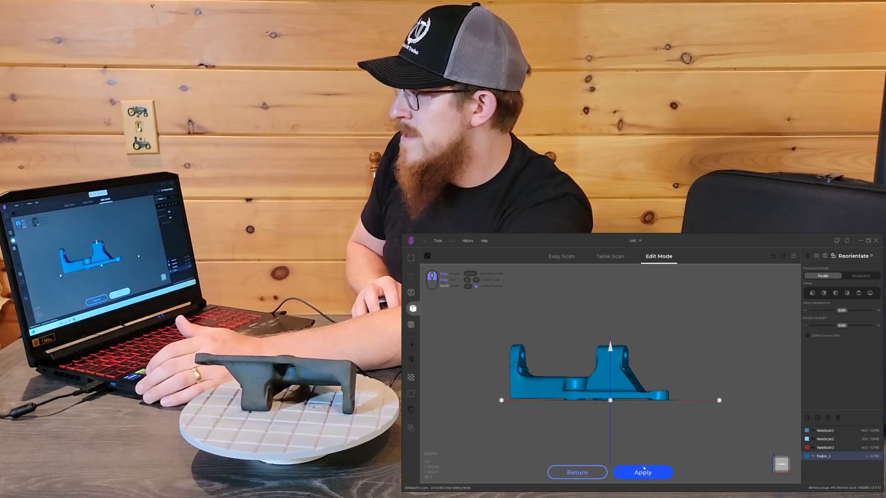
pyautogui.click(642, 473)
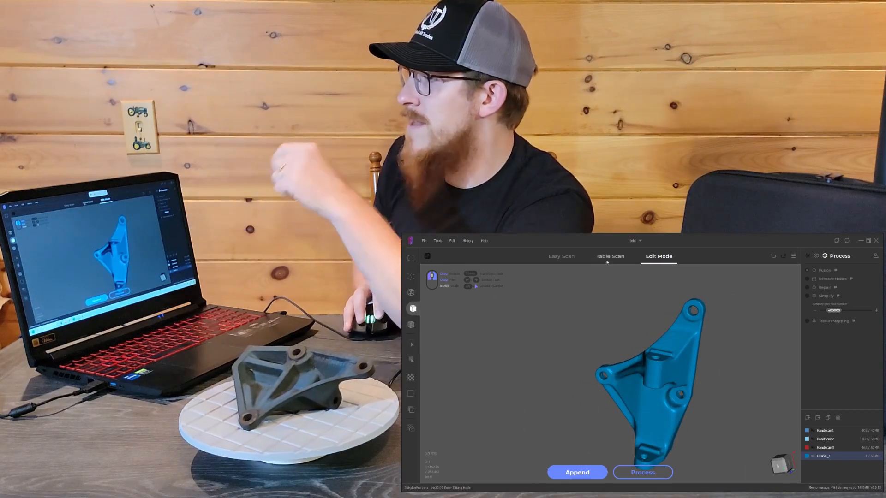
pyautogui.click(423, 241)
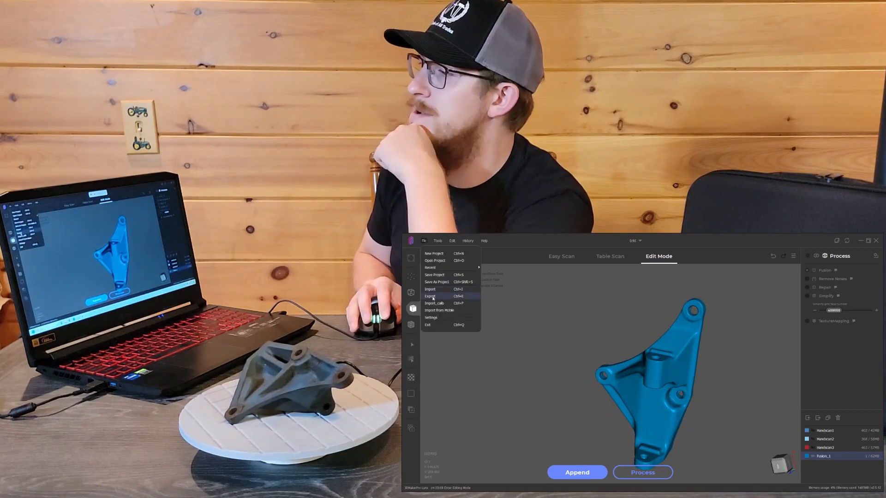
# Export the fused bracket scan from JM Studio as an STL file.
pyautogui.click(431, 296)
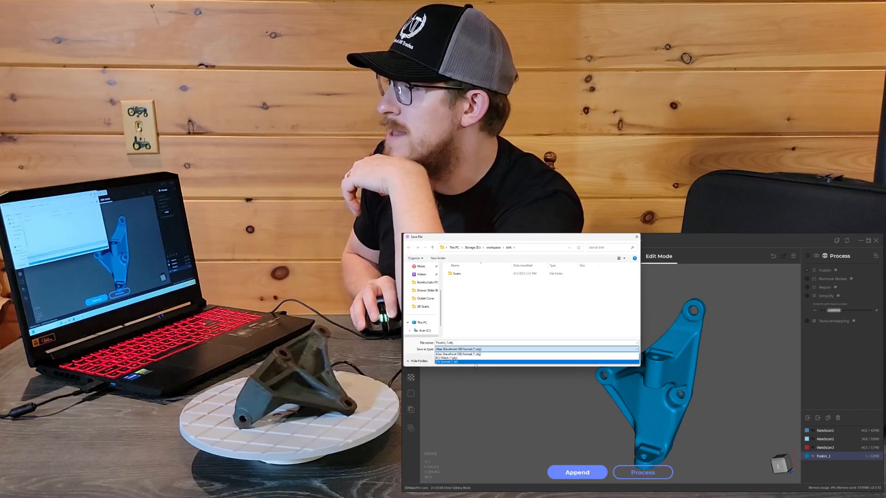
pyautogui.click(446, 362)
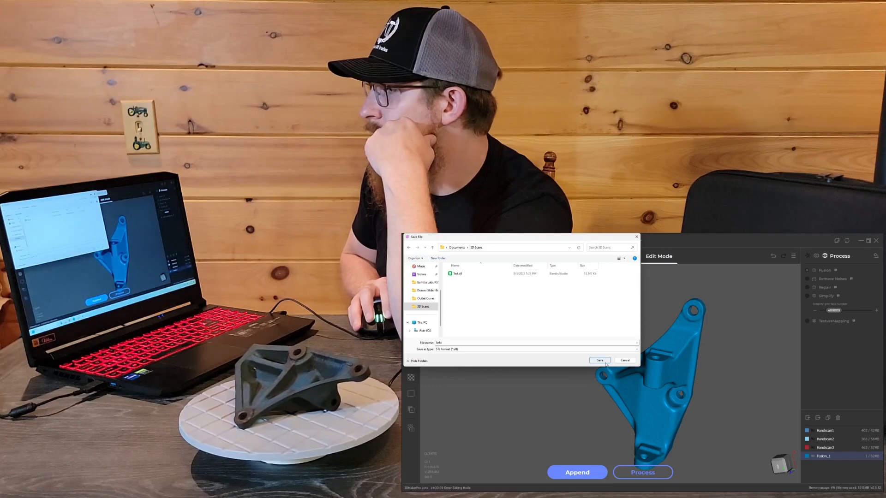
pyautogui.click(599, 361)
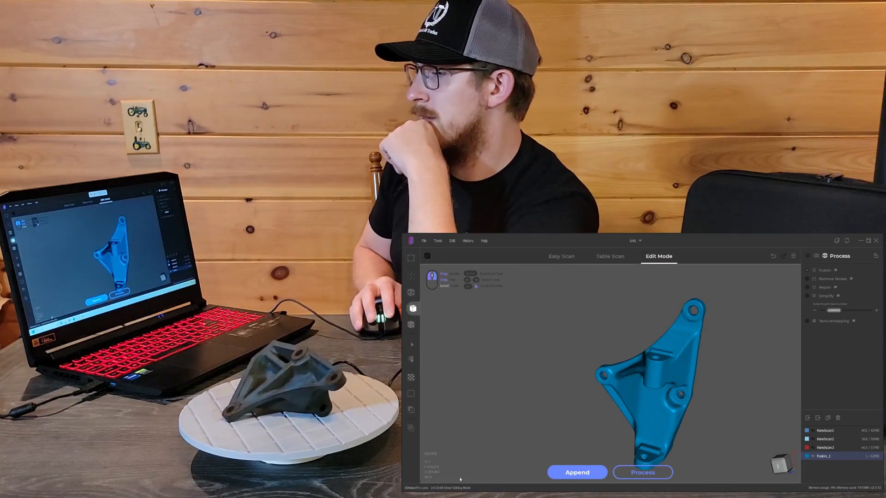
pyautogui.click(577, 472)
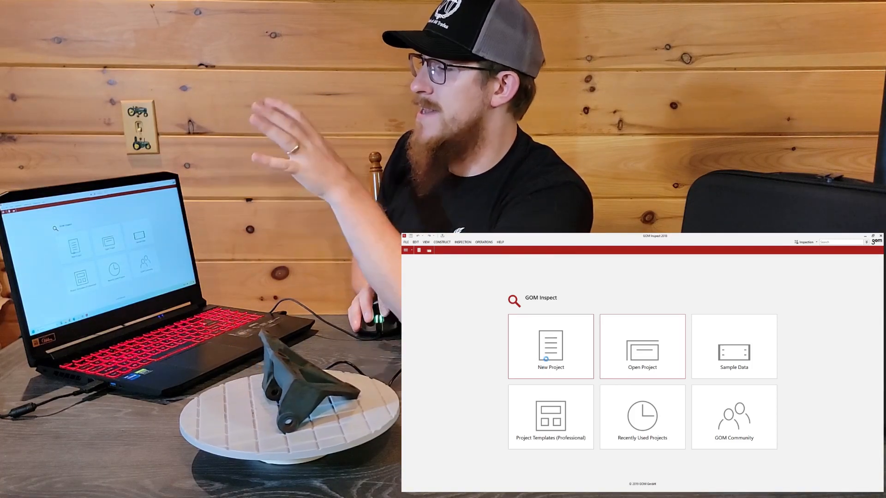
# Create a new GOM Inspect project and choose the bracket STL from the 3D Scans folder.
pyautogui.click(550, 346)
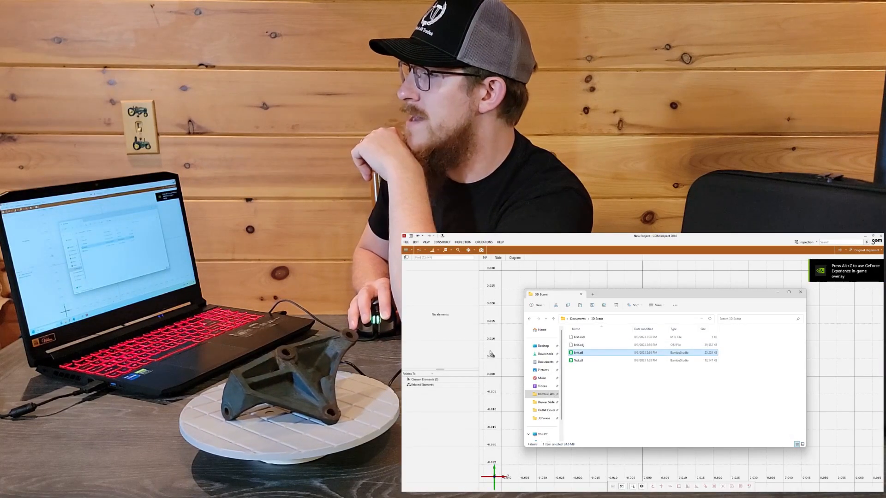
pyautogui.doubleClick(579, 352)
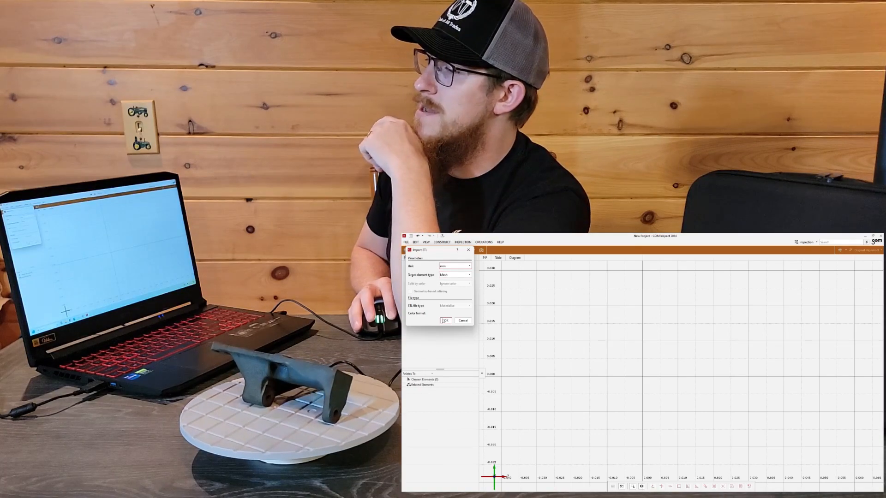
# Import the bracket STL with Unit mm and target element type Mesh.
pyautogui.click(445, 320)
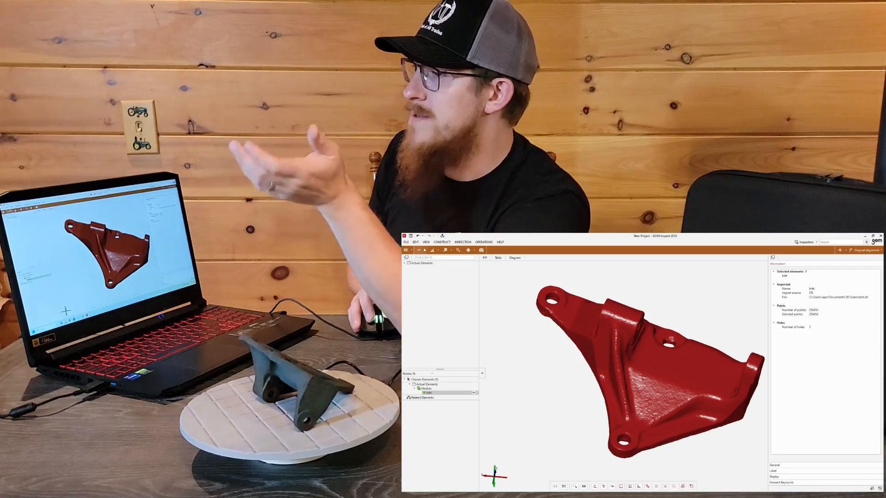
# In the Mesh Editing workspace, apply Thin Mesh to the bracket and close its settings.
pyautogui.click(406, 250)
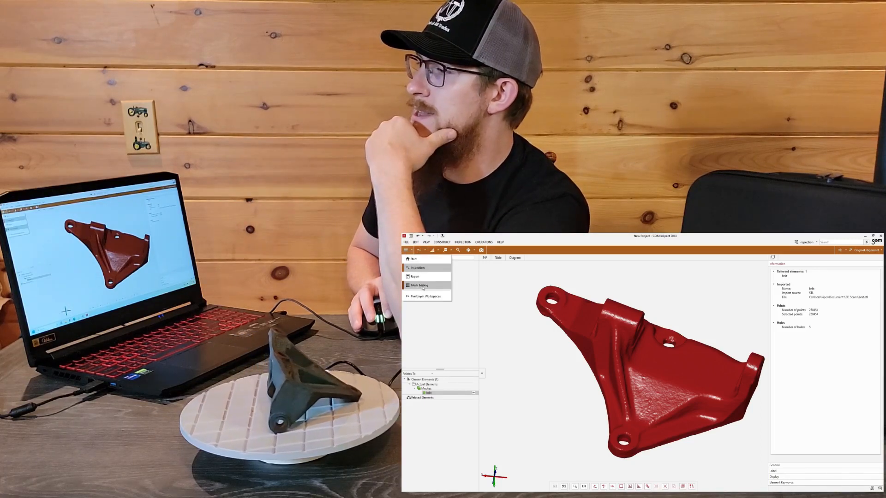
pyautogui.click(418, 285)
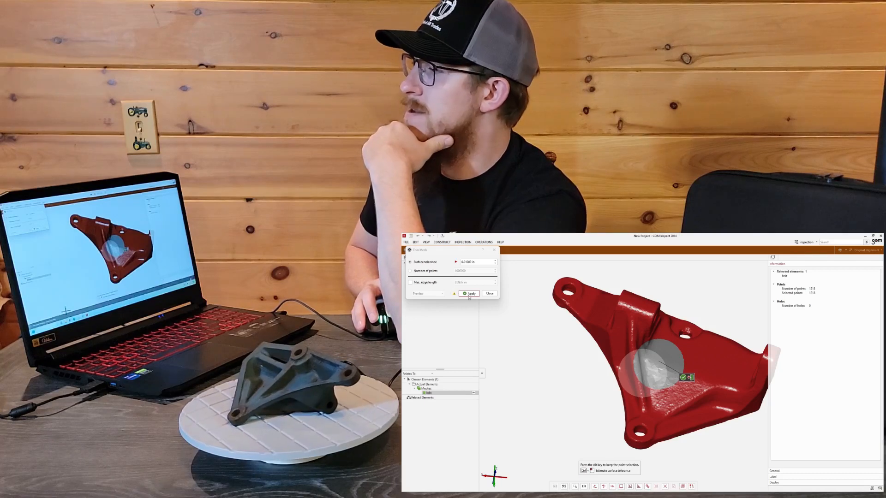
pyautogui.click(469, 293)
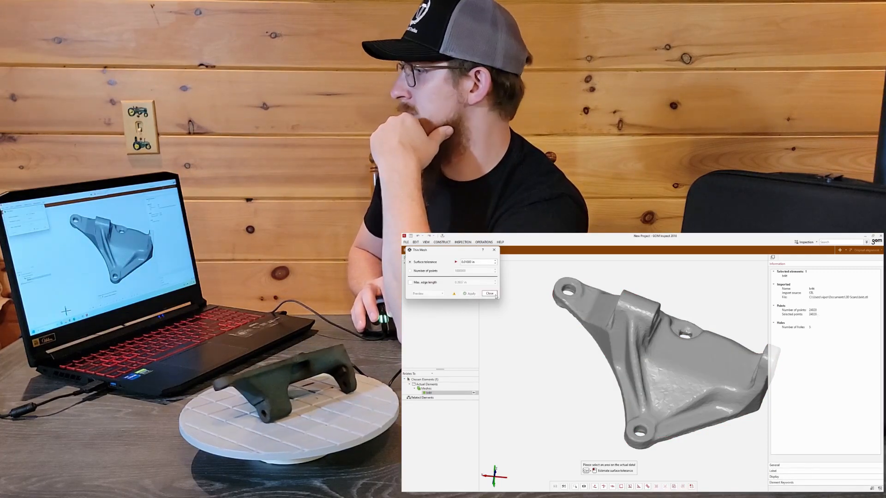
pyautogui.click(489, 294)
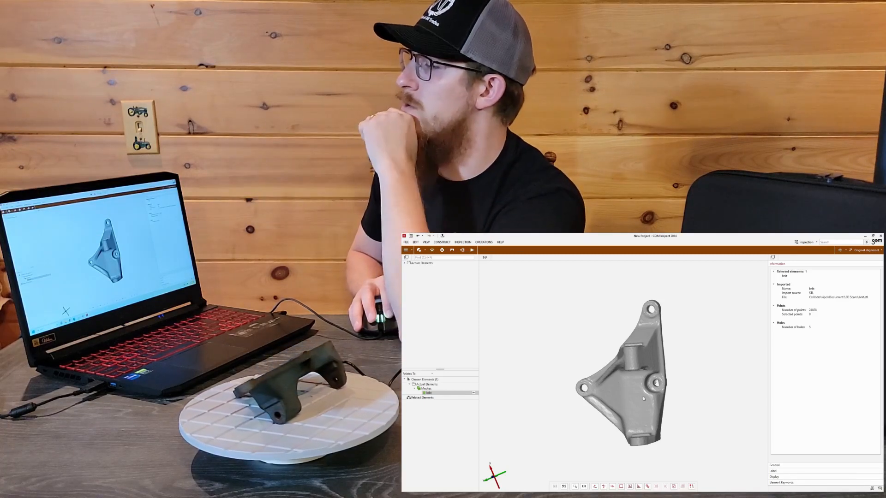
pyautogui.moveTo(622, 368); pyautogui.dragTo(717, 401)
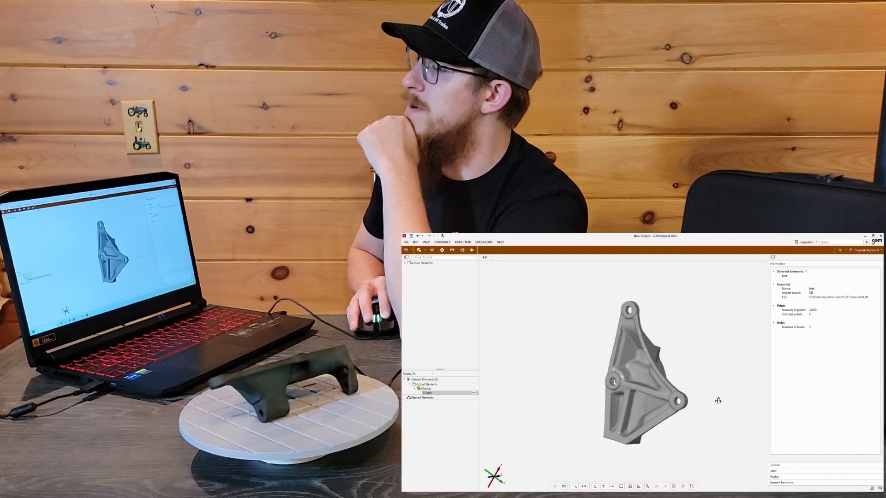